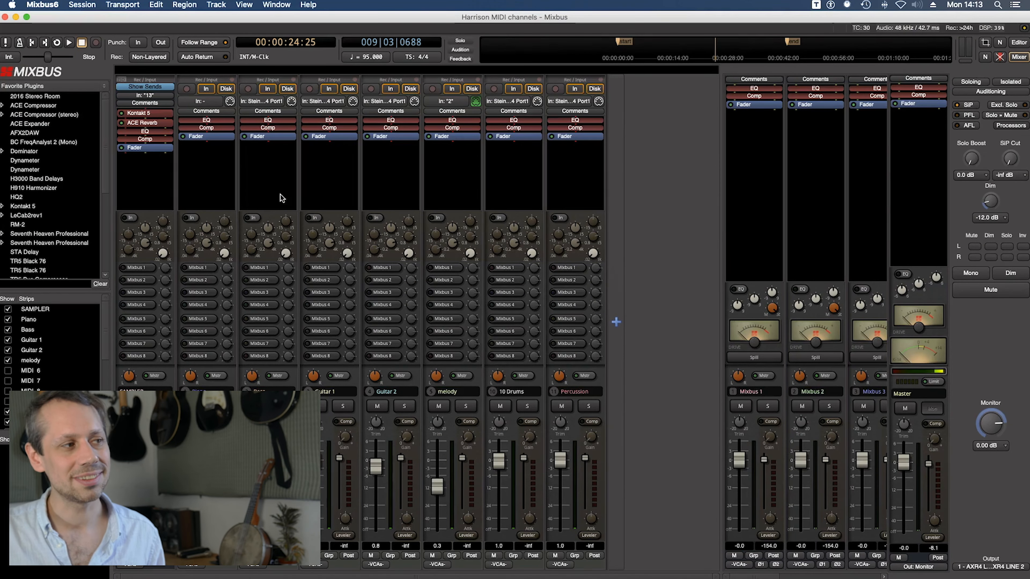
{"action": "mouse_move", "coordinate": [206, 164]}
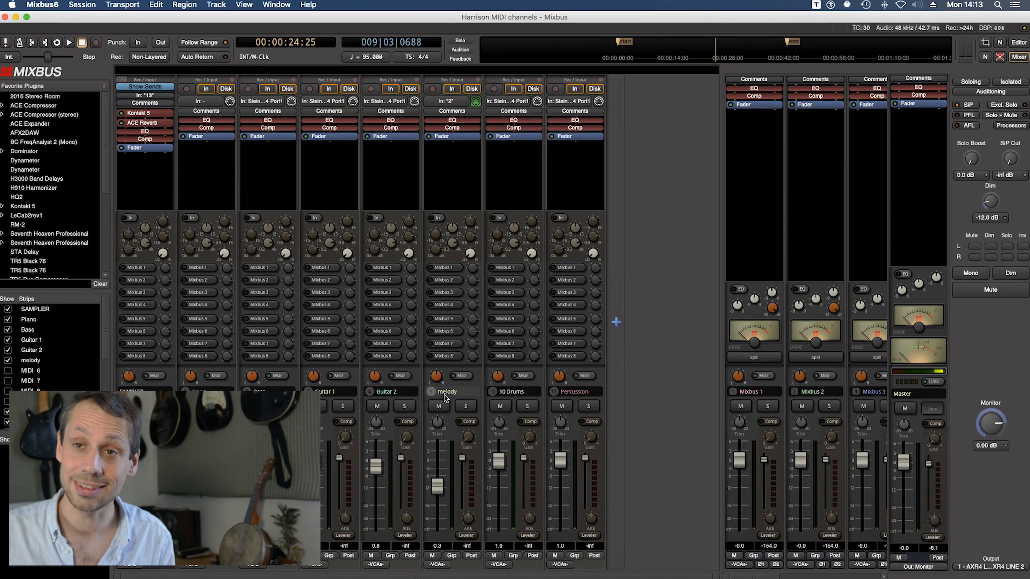
{"action": "mouse_move", "coordinate": [467, 421]}
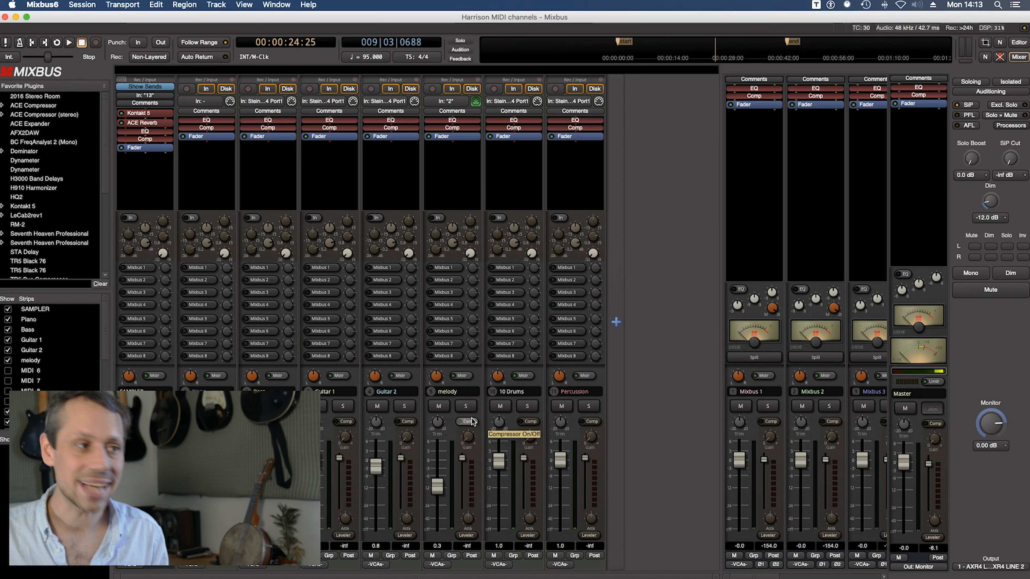
{"action": "mouse_move", "coordinate": [405, 186]}
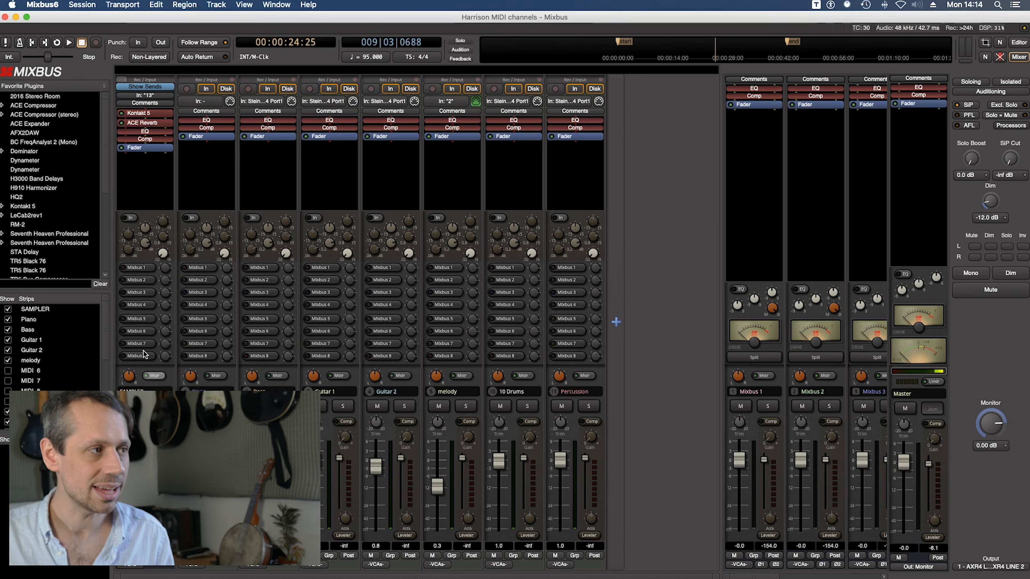
{"action": "mouse_move", "coordinate": [151, 180]}
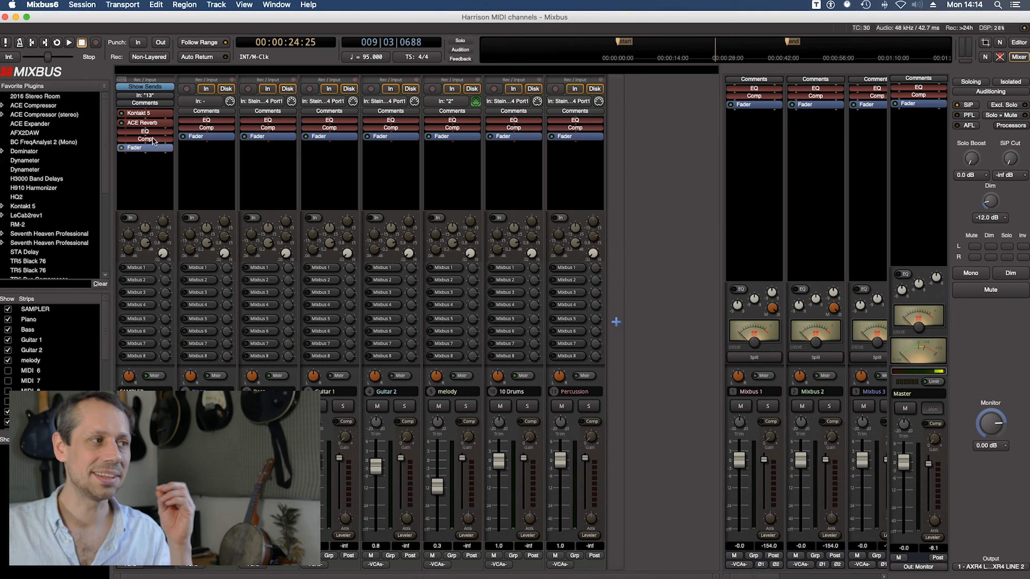
Audition the Kontakt sampler on the SAMPLER bus with playback, then return to the Editor
{"action": "left_click", "coordinate": [146, 113]}
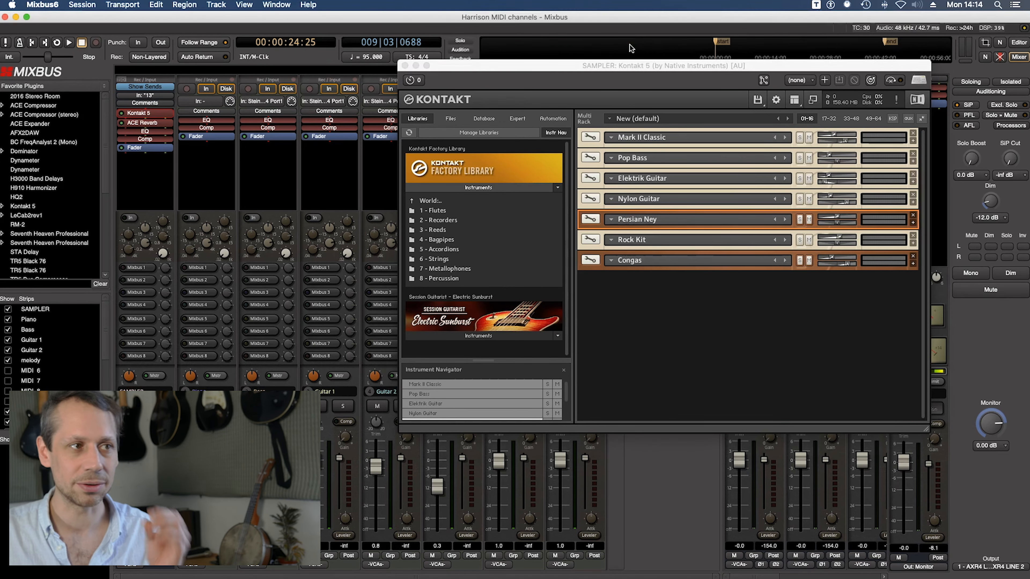
{"action": "left_click", "coordinate": [68, 42]}
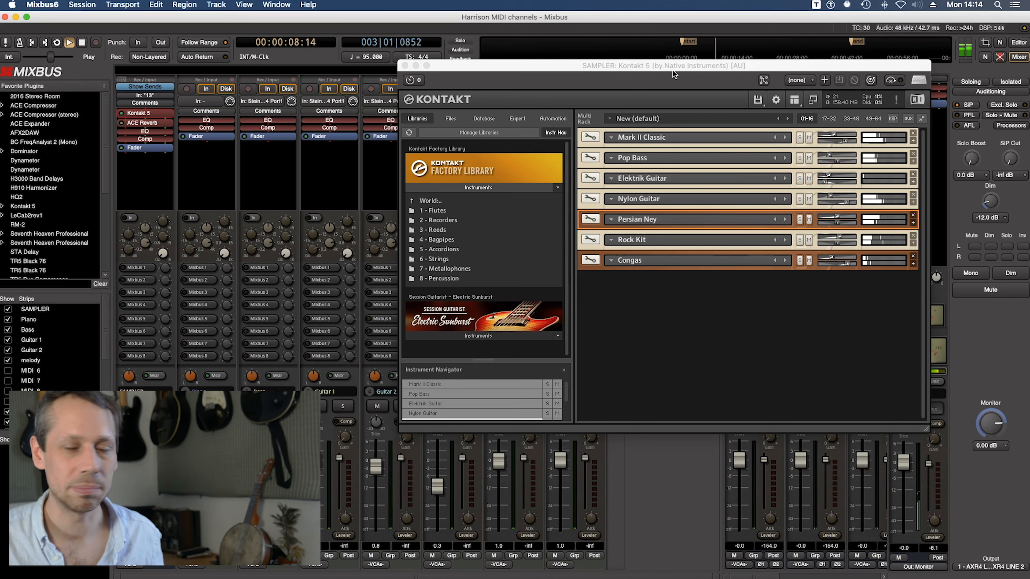
{"action": "left_click", "coordinate": [82, 43]}
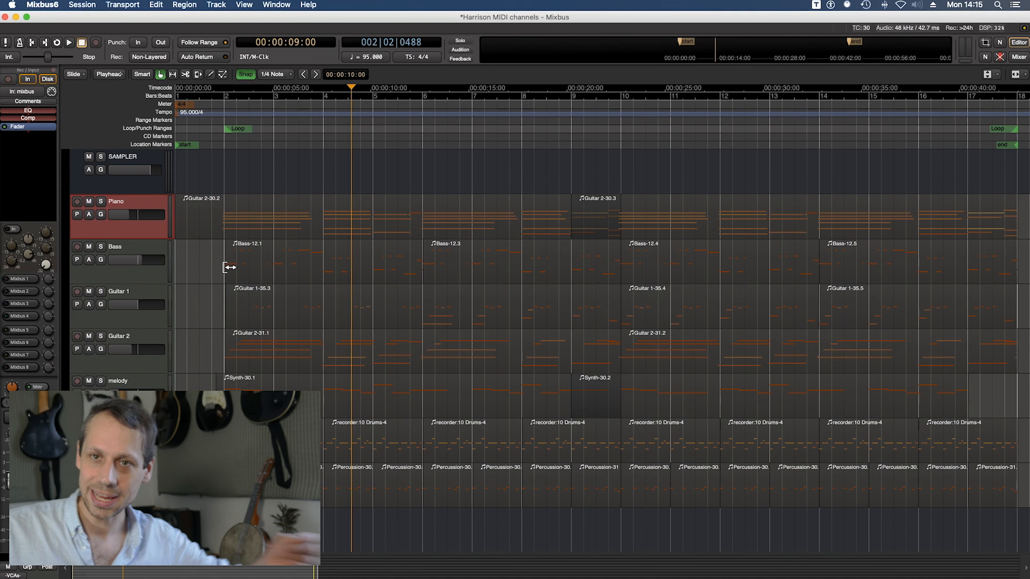
{"action": "mouse_move", "coordinate": [122, 248]}
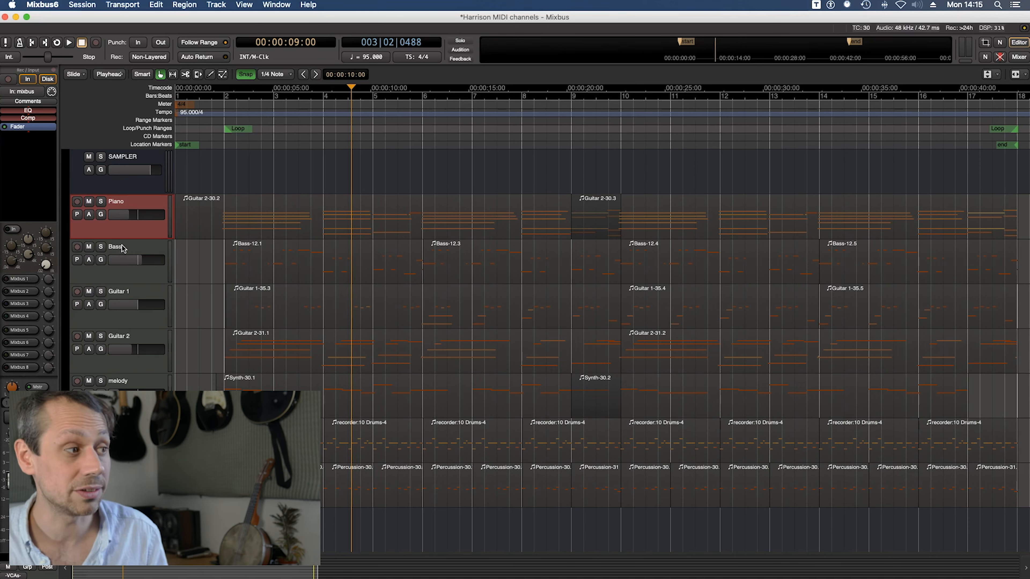
{"action": "mouse_move", "coordinate": [130, 249]}
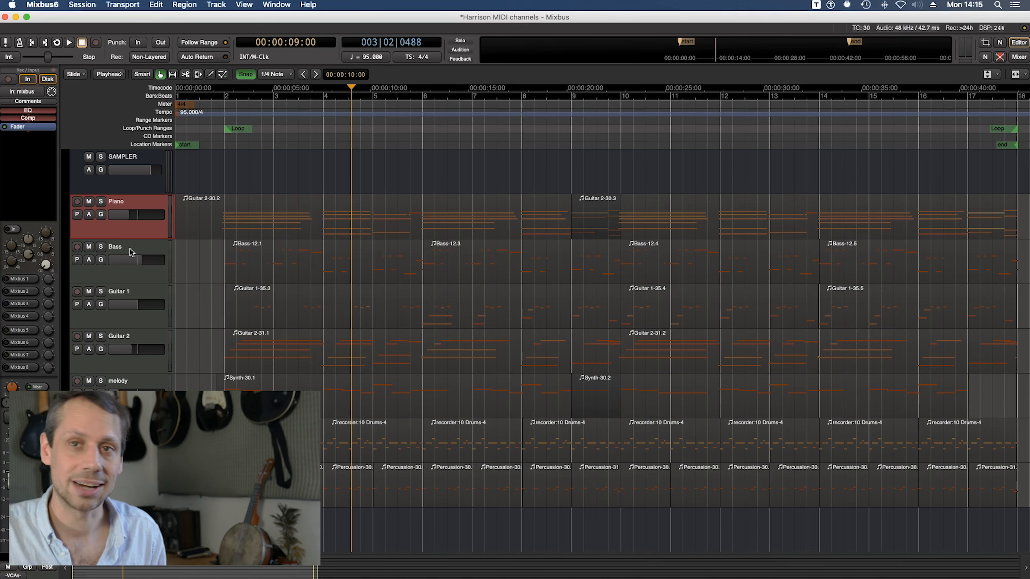
Show the Window menu listing MIDI Connections
{"action": "left_click", "coordinate": [276, 5]}
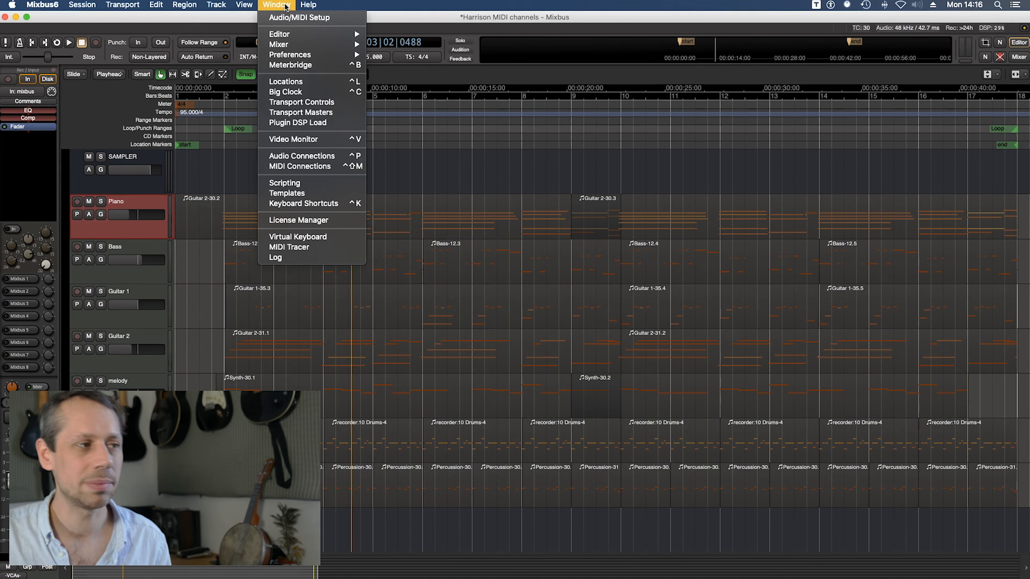
Show the MIDI Connections matrix with Mixbus Tracks as sources feeding the SAMPLER bus
{"action": "left_click", "coordinate": [299, 167]}
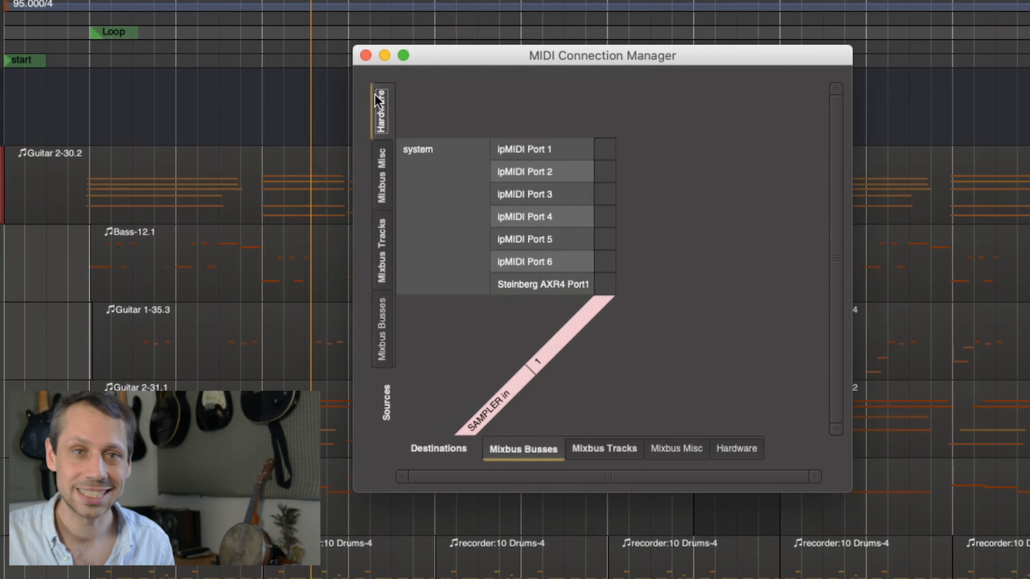
{"action": "mouse_move", "coordinate": [738, 457]}
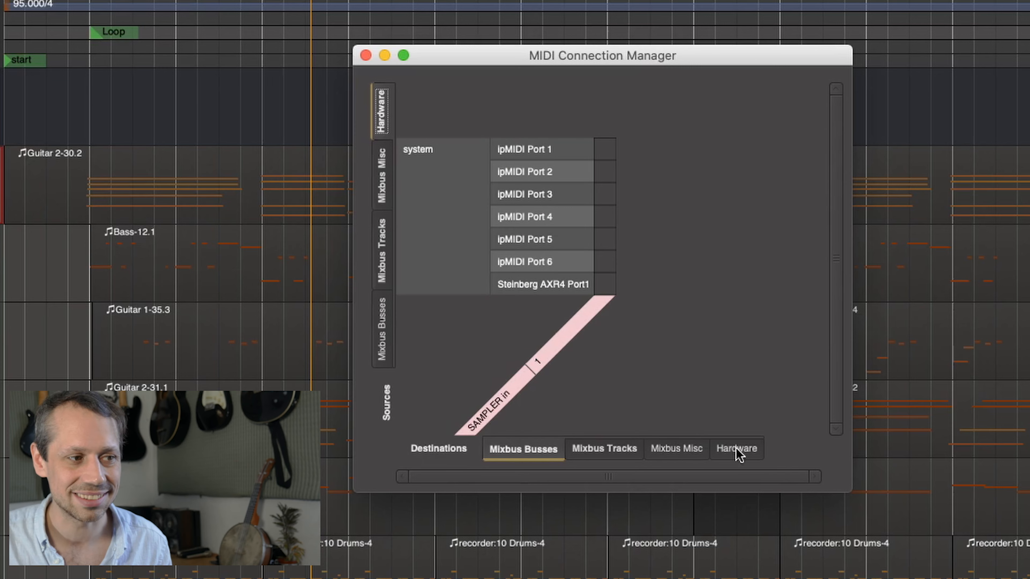
{"action": "left_click", "coordinate": [676, 449]}
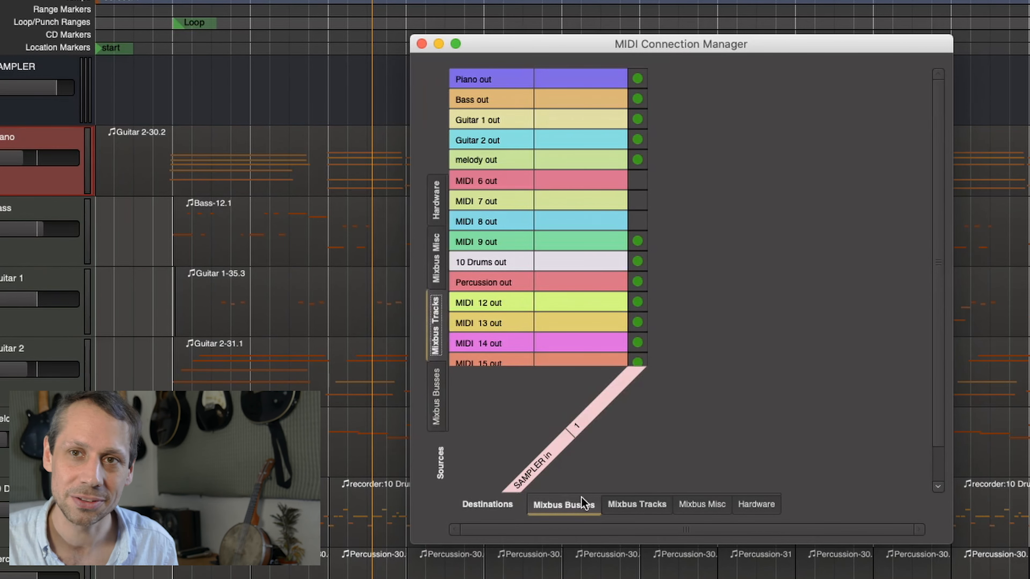
{"action": "mouse_move", "coordinate": [593, 497]}
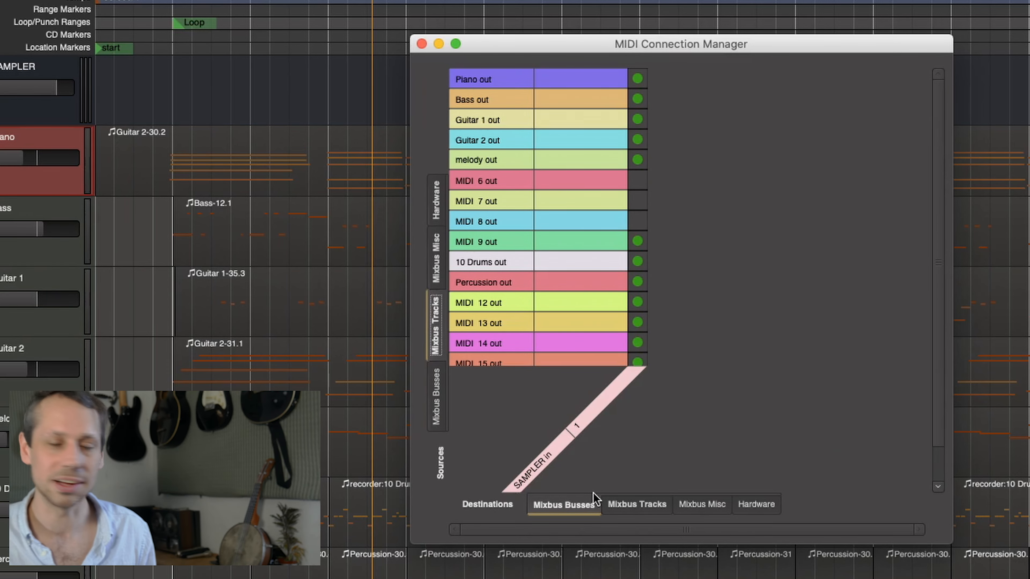
{"action": "mouse_move", "coordinate": [610, 412]}
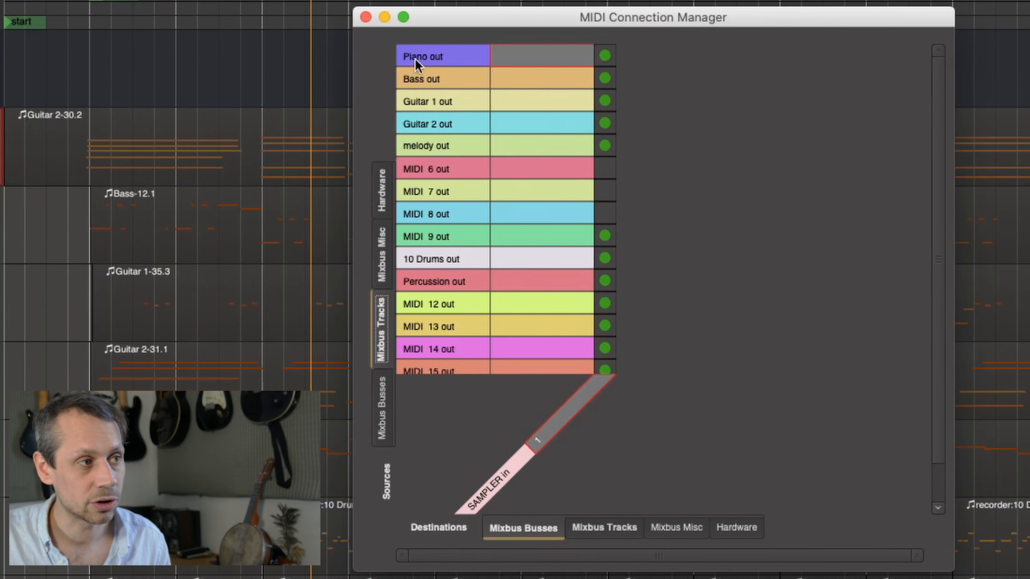
Disconnect the unused MIDI 12–14 track outputs from SAMPLER in and close the matrix
{"action": "left_click", "coordinate": [603, 56]}
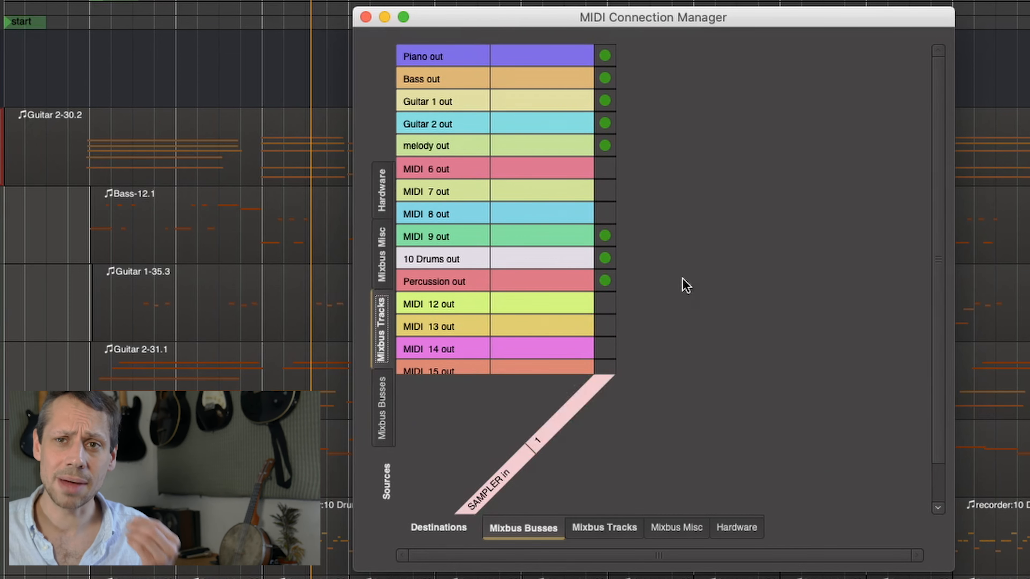
{"action": "left_click", "coordinate": [603, 55]}
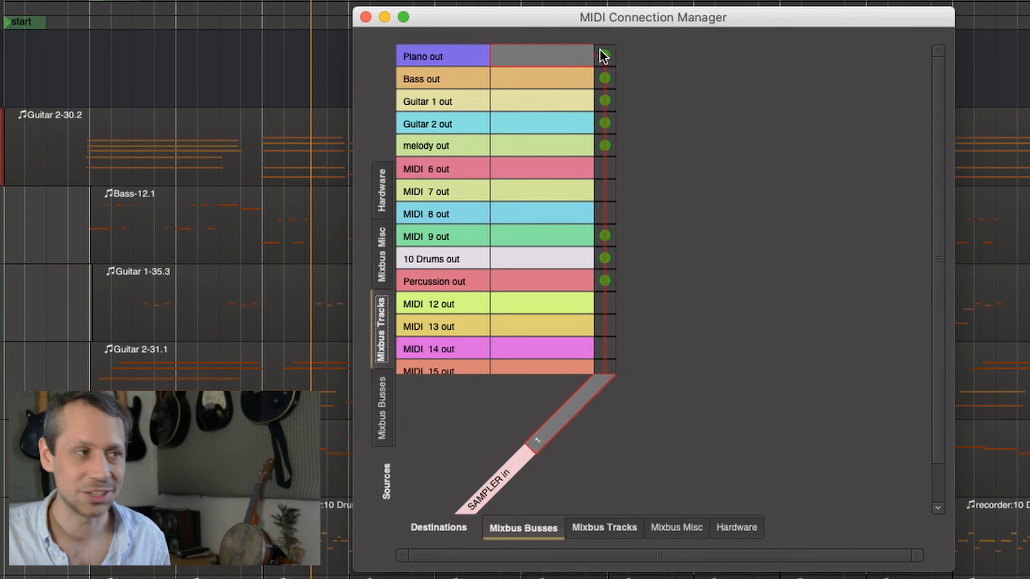
{"action": "left_click", "coordinate": [363, 17]}
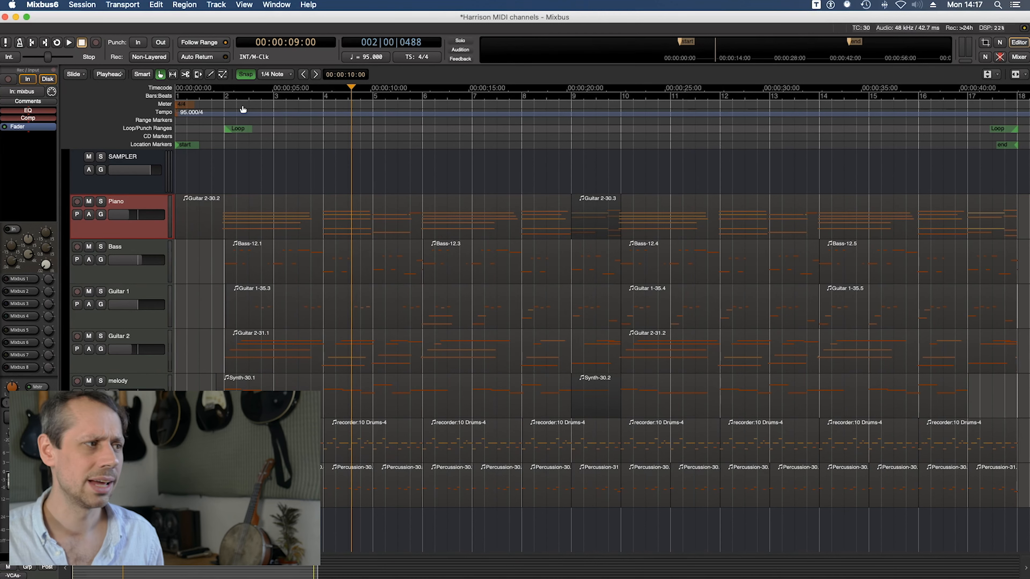
{"action": "left_click", "coordinate": [122, 156]}
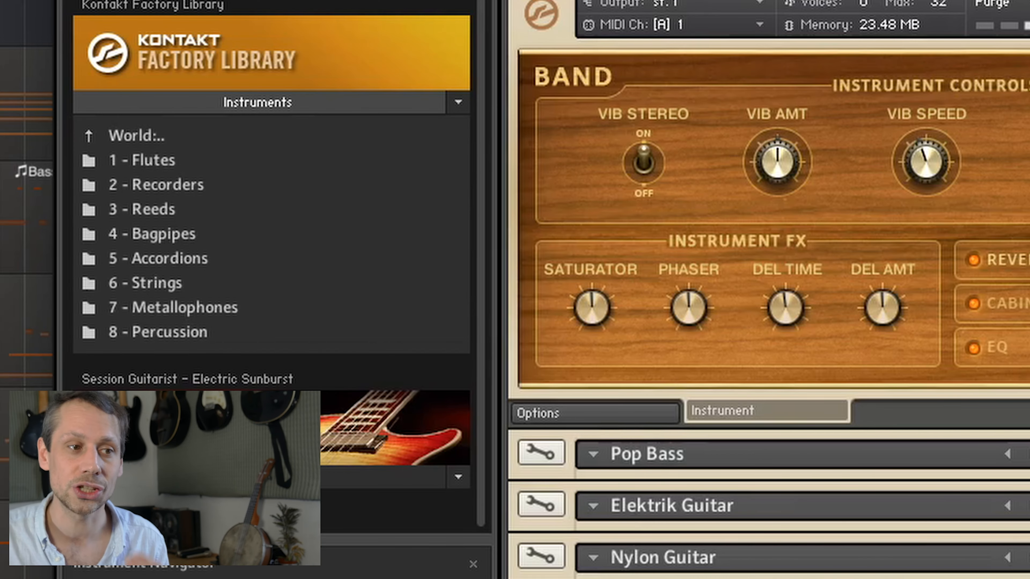
{"action": "left_click", "coordinate": [592, 454]}
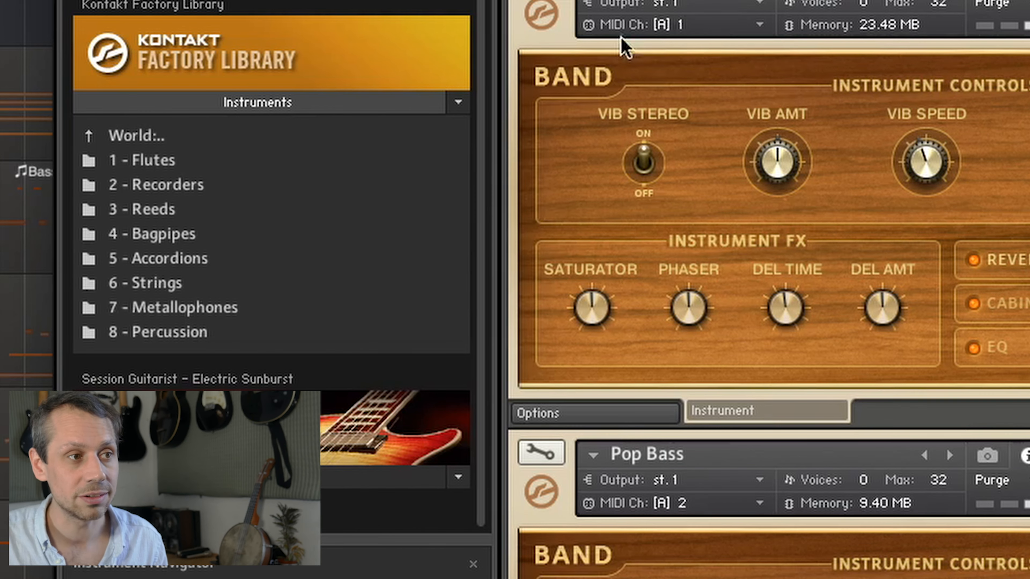
{"action": "mouse_move", "coordinate": [696, 77]}
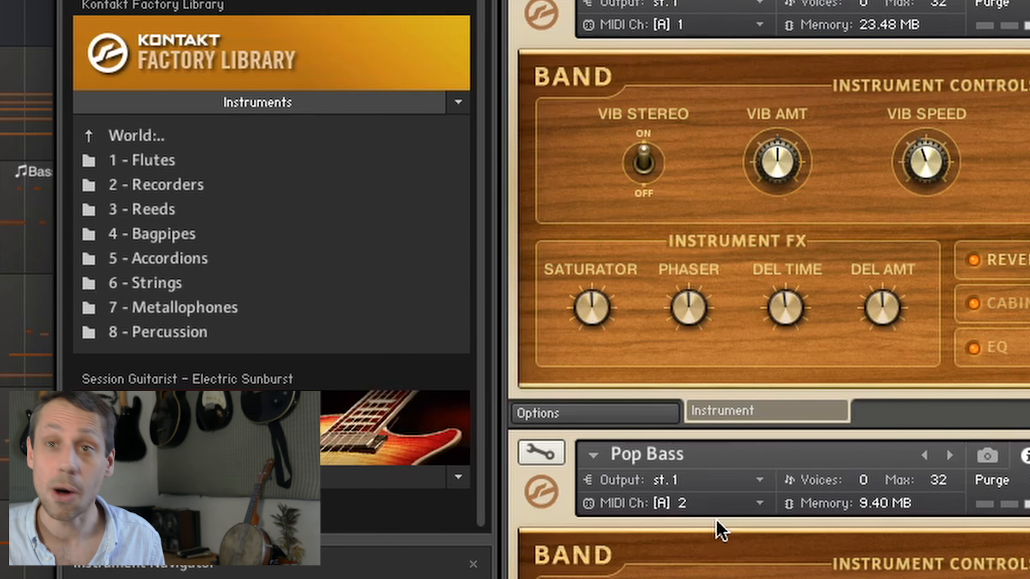
{"action": "scroll", "scroll_direction": "down", "scroll_amount": 3}
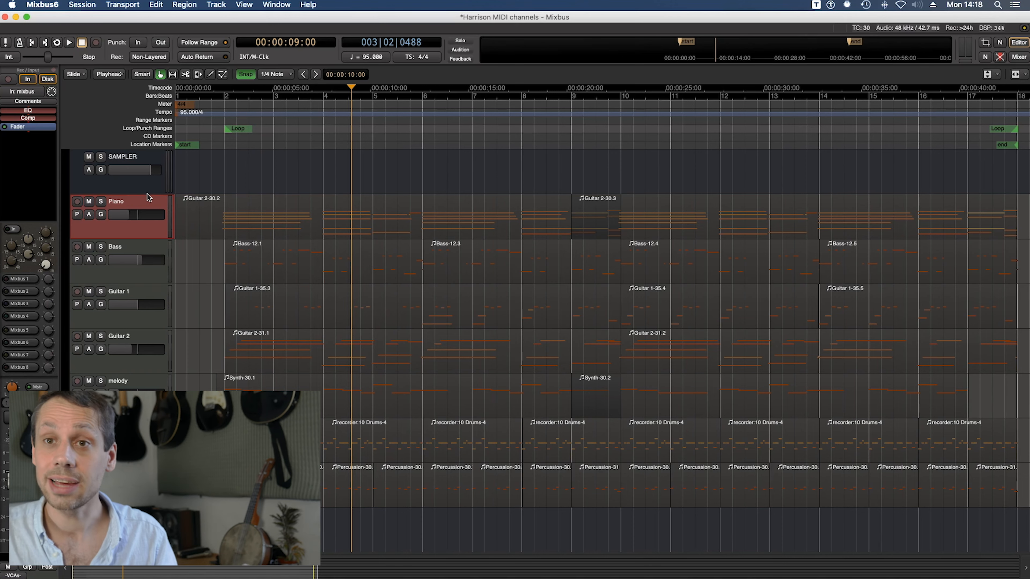
Bring up MIDI Channel Control for the Piano track via Channel Selector…
{"action": "right_click", "coordinate": [142, 202]}
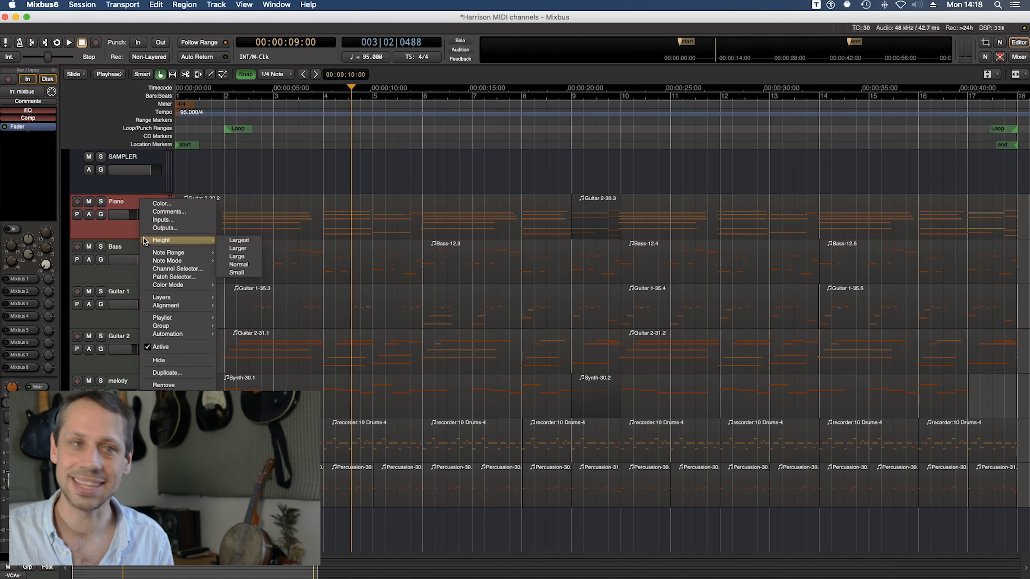
{"action": "left_click", "coordinate": [178, 269]}
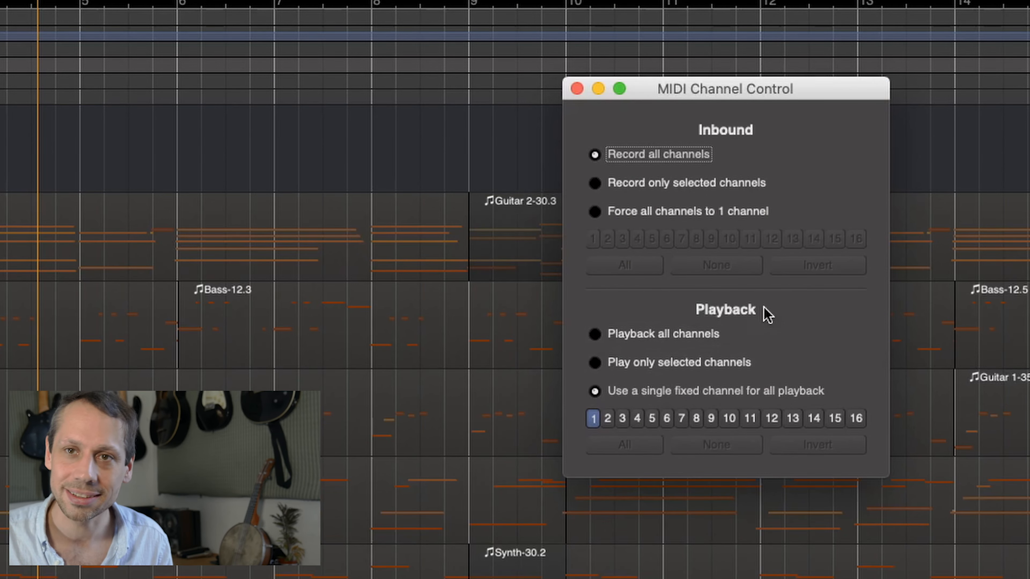
{"action": "mouse_move", "coordinate": [588, 398]}
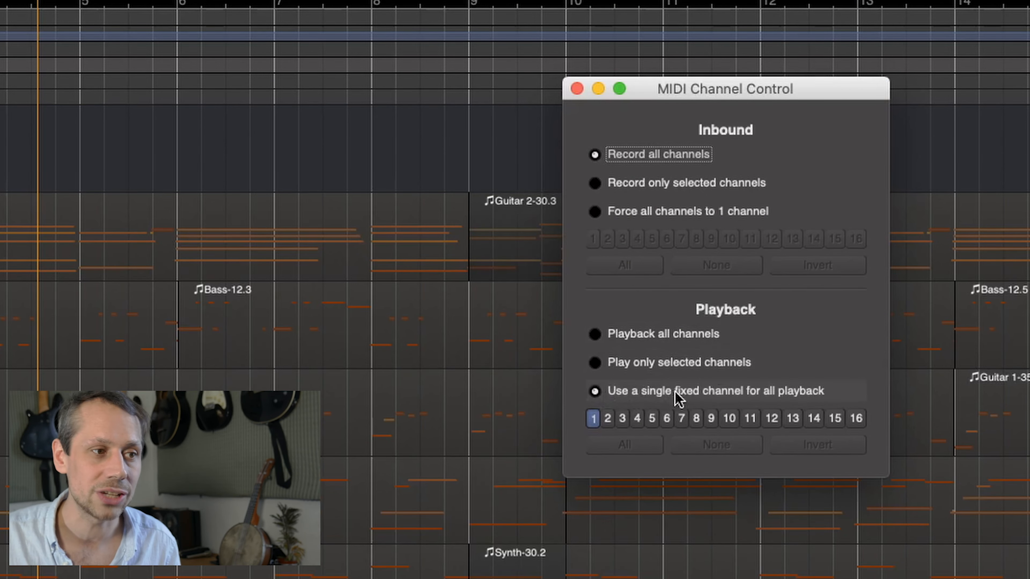
{"action": "mouse_move", "coordinate": [606, 426]}
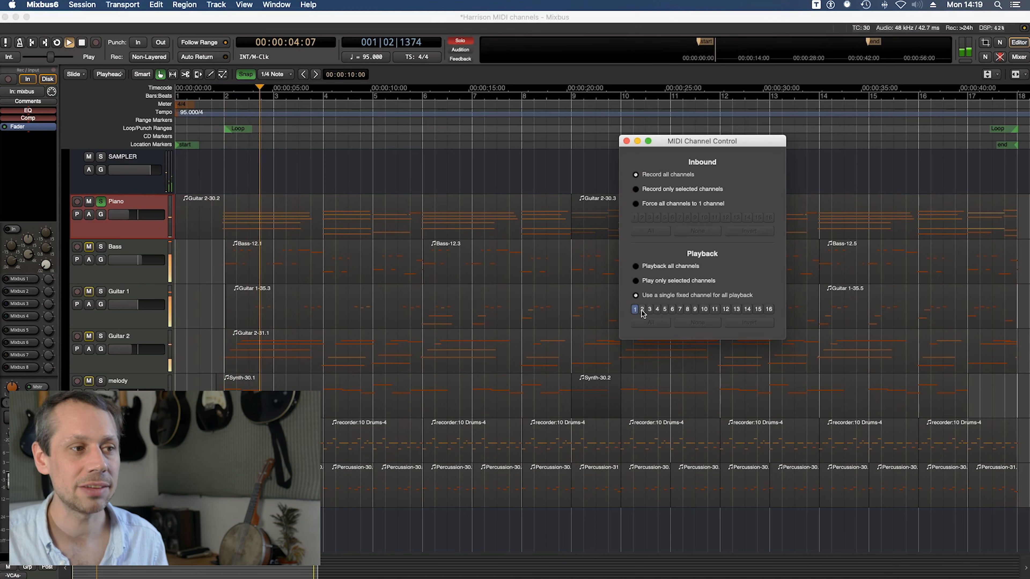
Step the Piano track's fixed playback channel through 2 and 3 to channel 4
{"action": "left_click", "coordinate": [650, 310]}
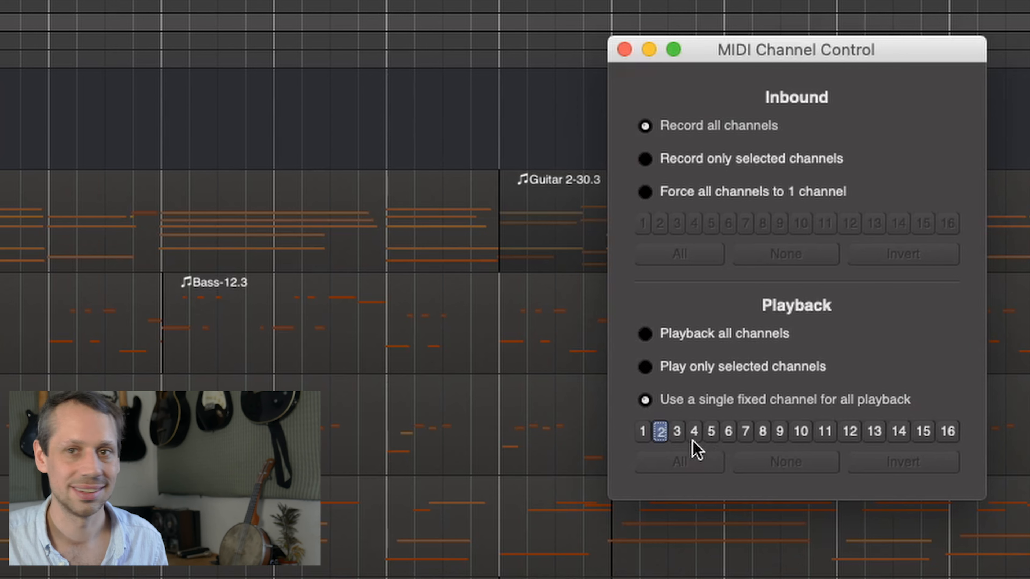
{"action": "left_click", "coordinate": [677, 433]}
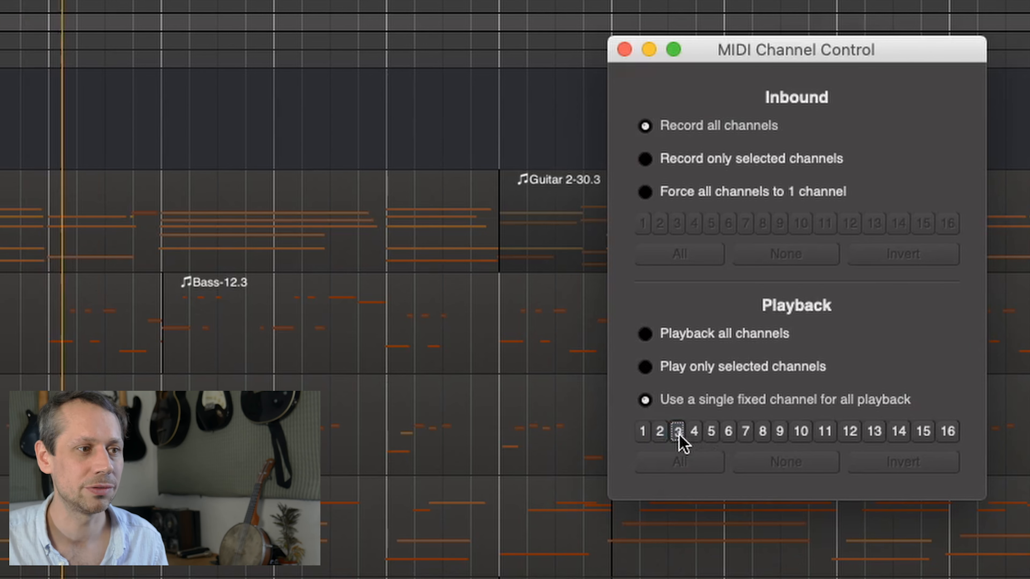
{"action": "left_click", "coordinate": [676, 432]}
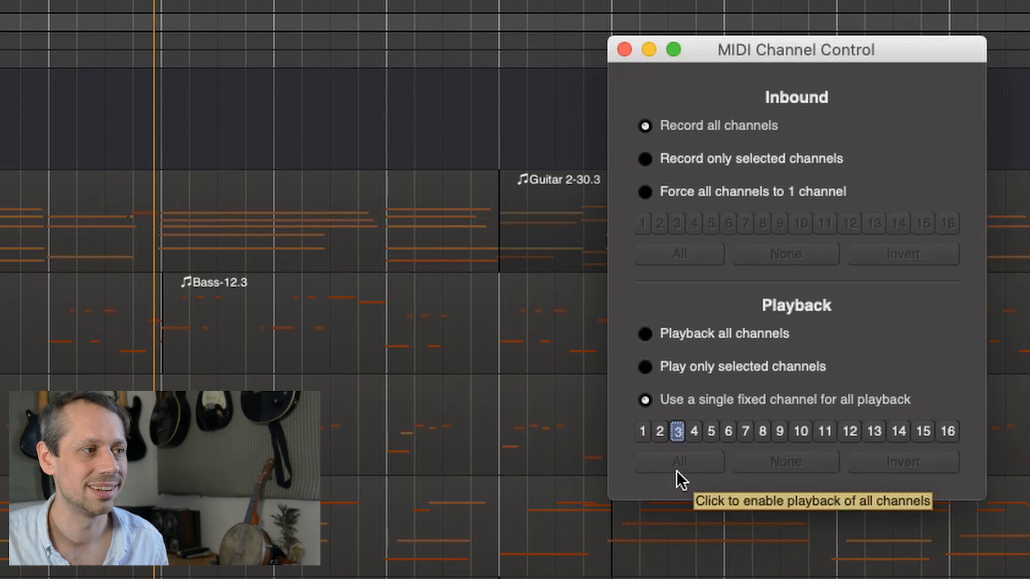
{"action": "left_click", "coordinate": [694, 431]}
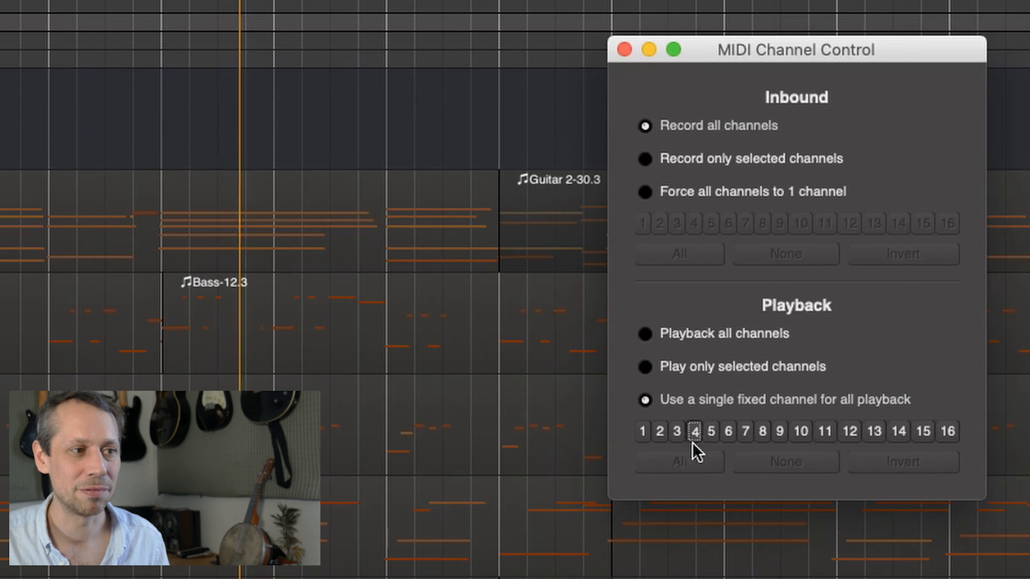